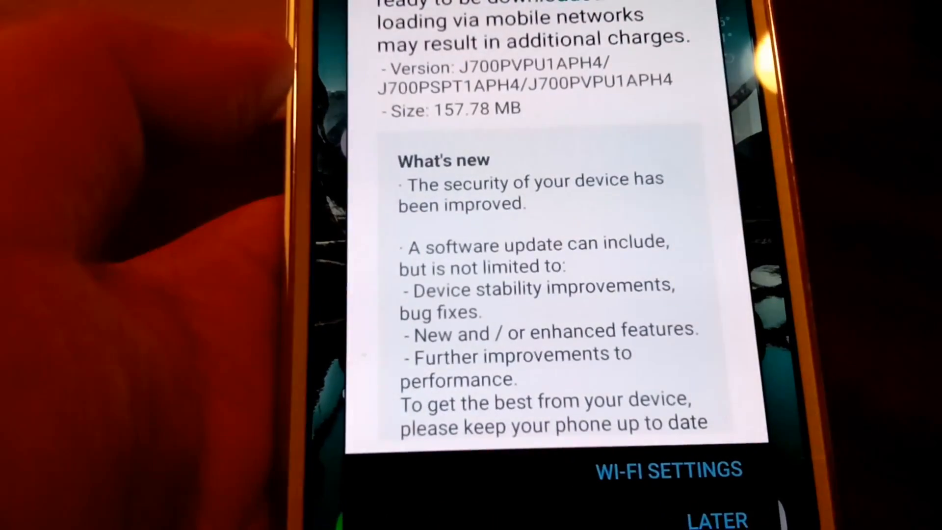
# Scroll through About device to reveal Android 6.0.1, August 1, 2016 patch and baseband J700PVPU1APH4
pyautogui.scroll(-3)
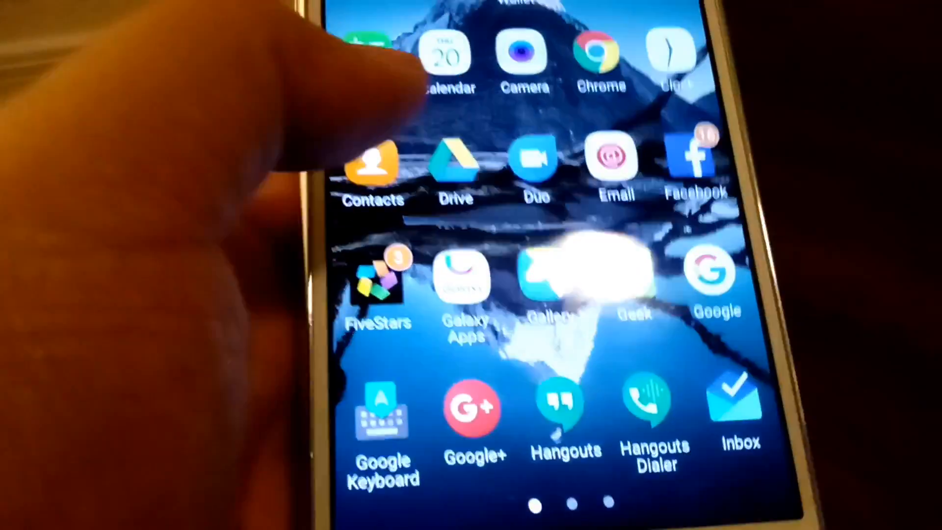
pyautogui.hscroll(-3)
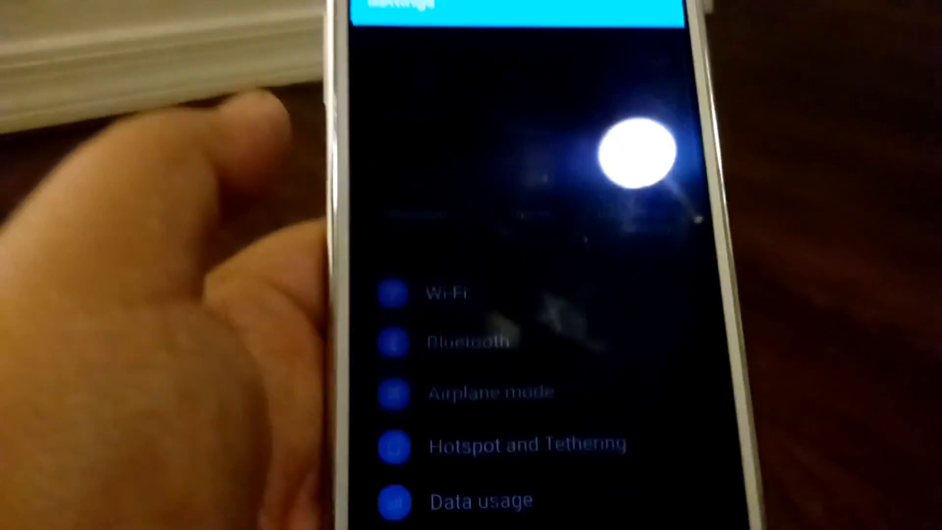
pyautogui.scroll(-3)
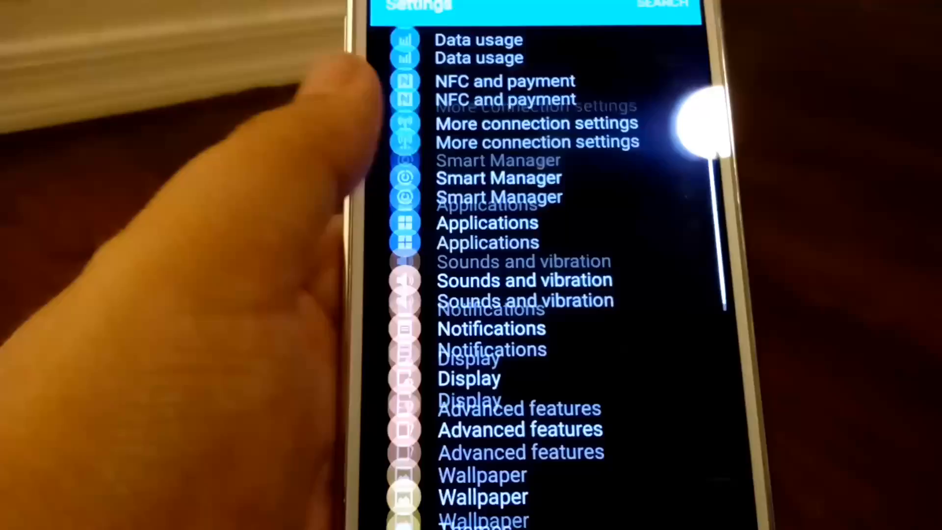
pyautogui.scroll(-3)
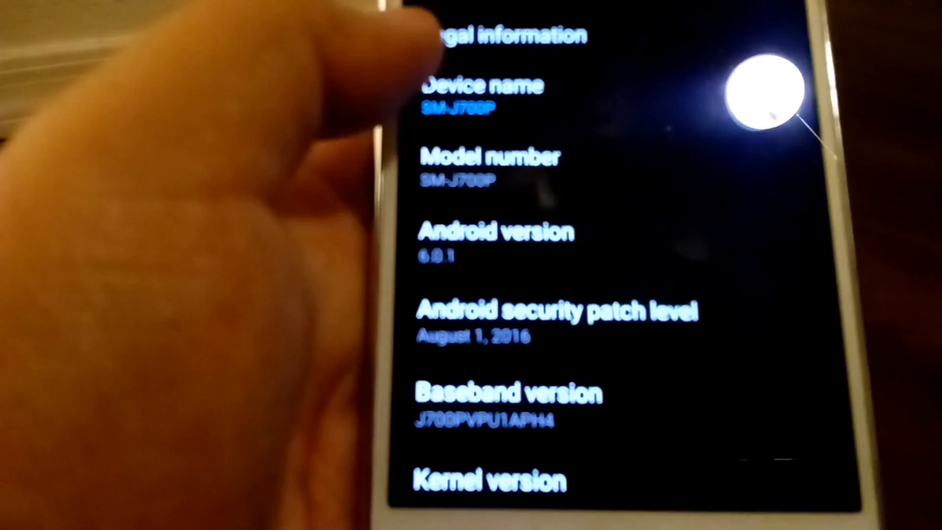
pyautogui.scroll(-3)
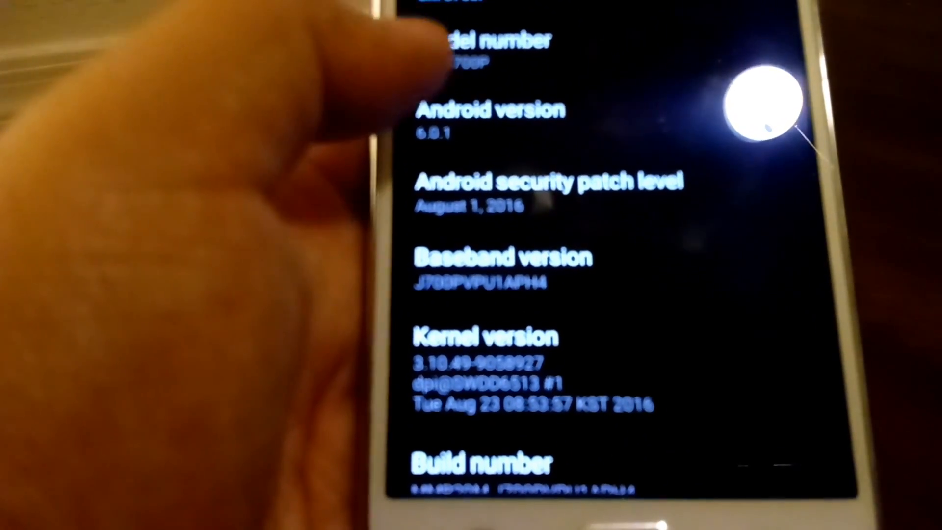
pyautogui.scroll(-3)
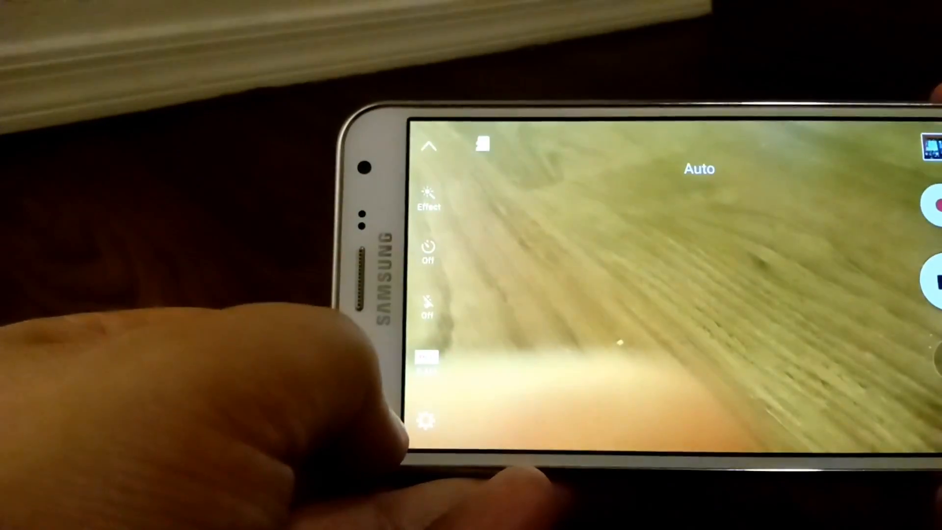
pyautogui.click(429, 419)
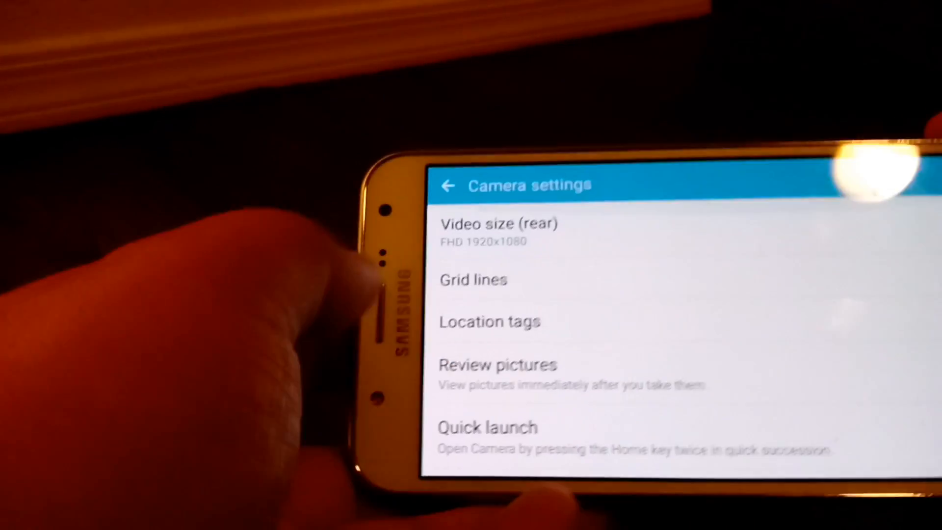
pyautogui.click(448, 185)
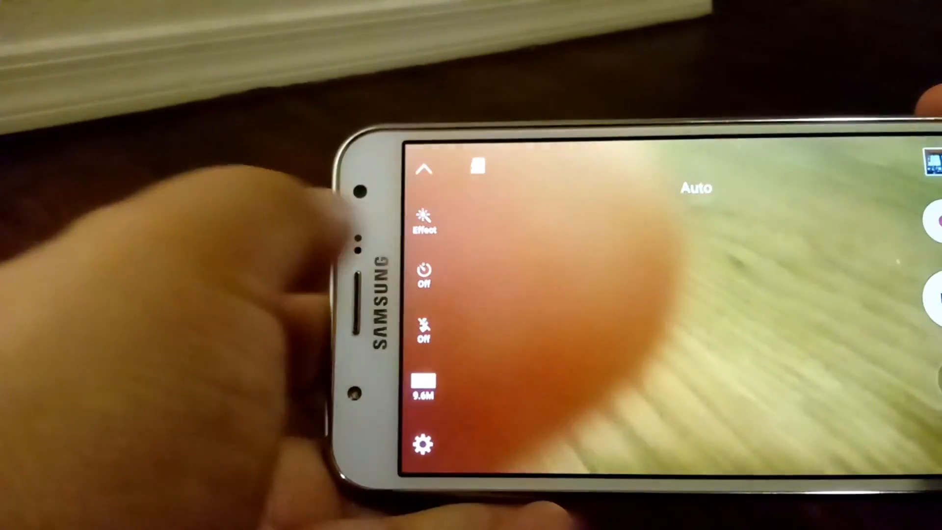